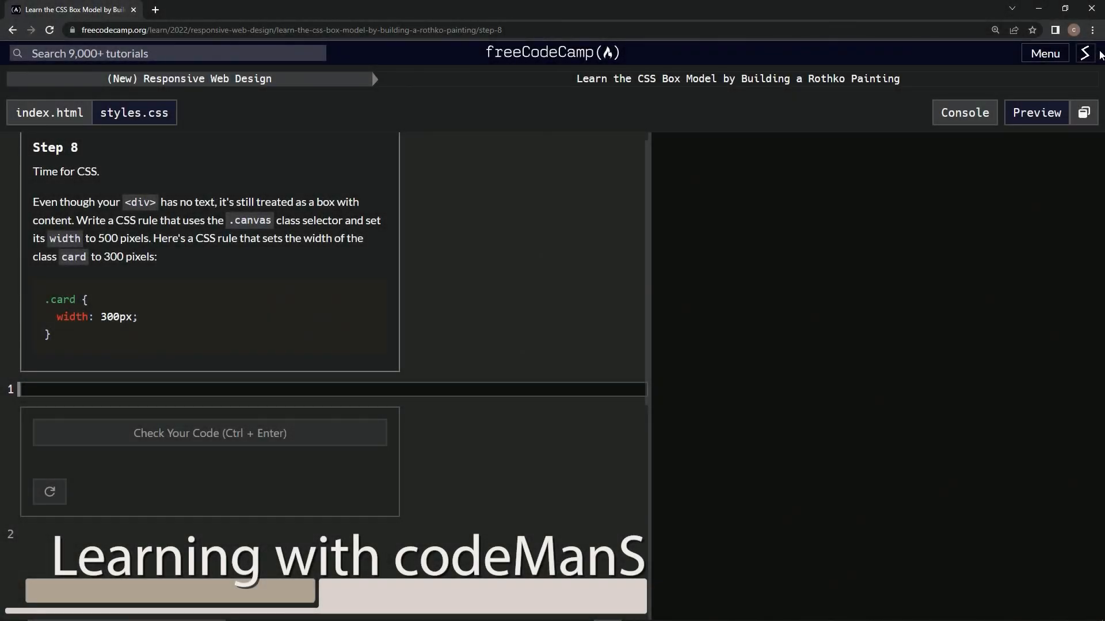
pyautogui.moveTo(519, 47)
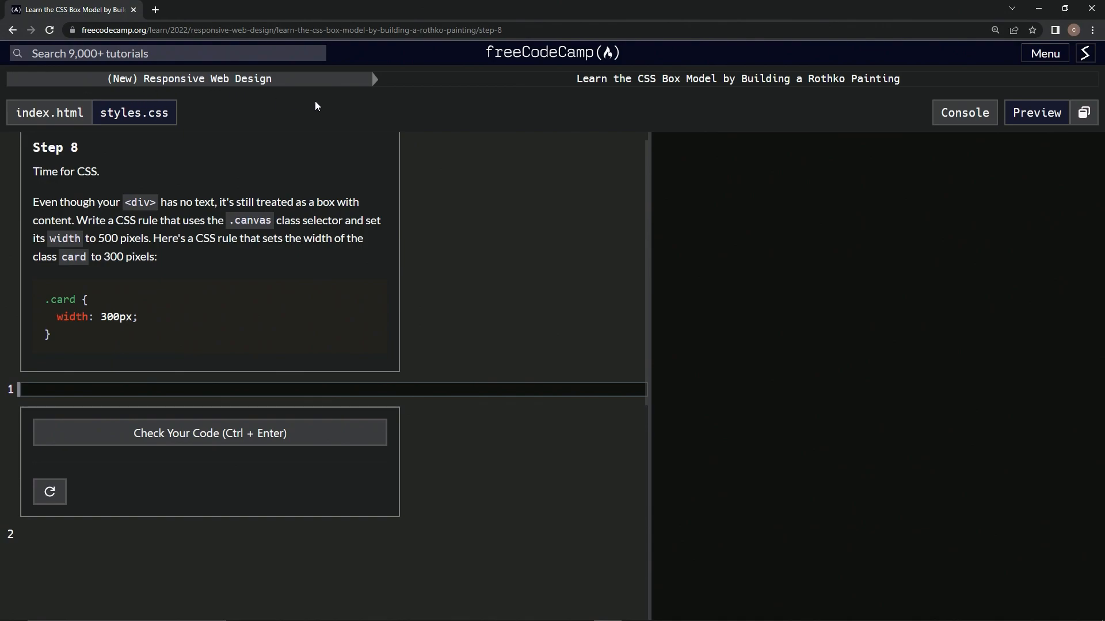
pyautogui.moveTo(778, 97)
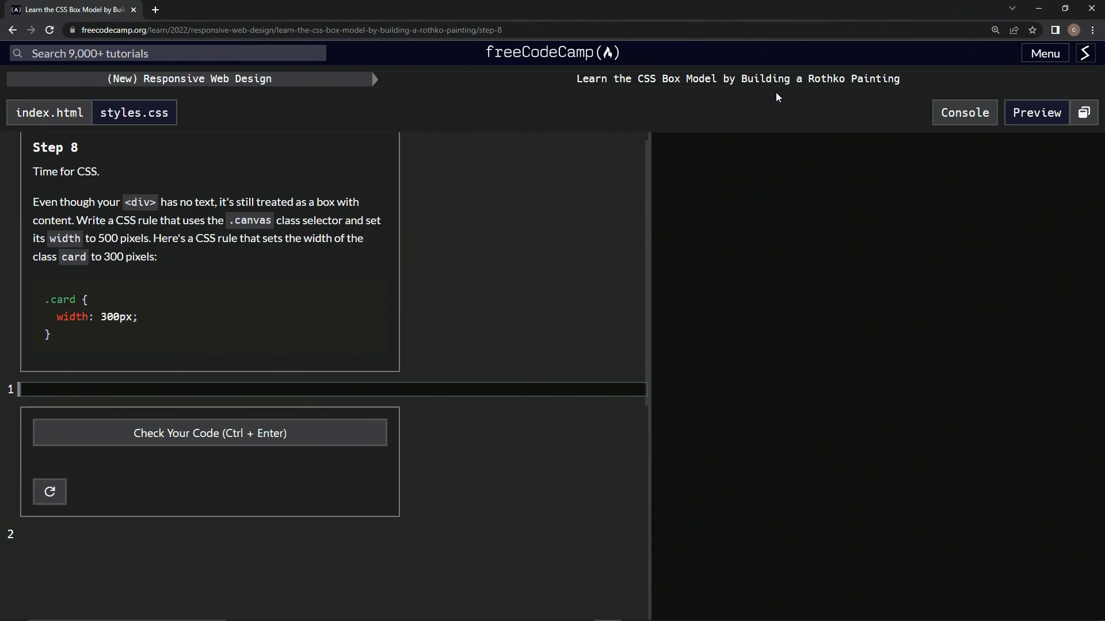
pyautogui.moveTo(46, 166)
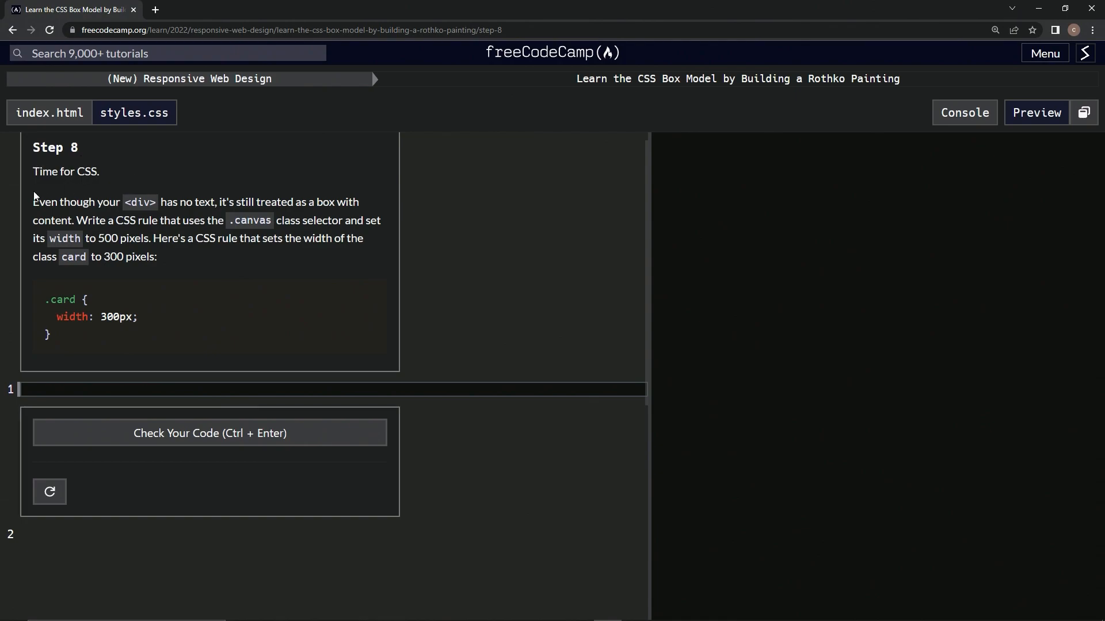
pyautogui.moveTo(44, 214)
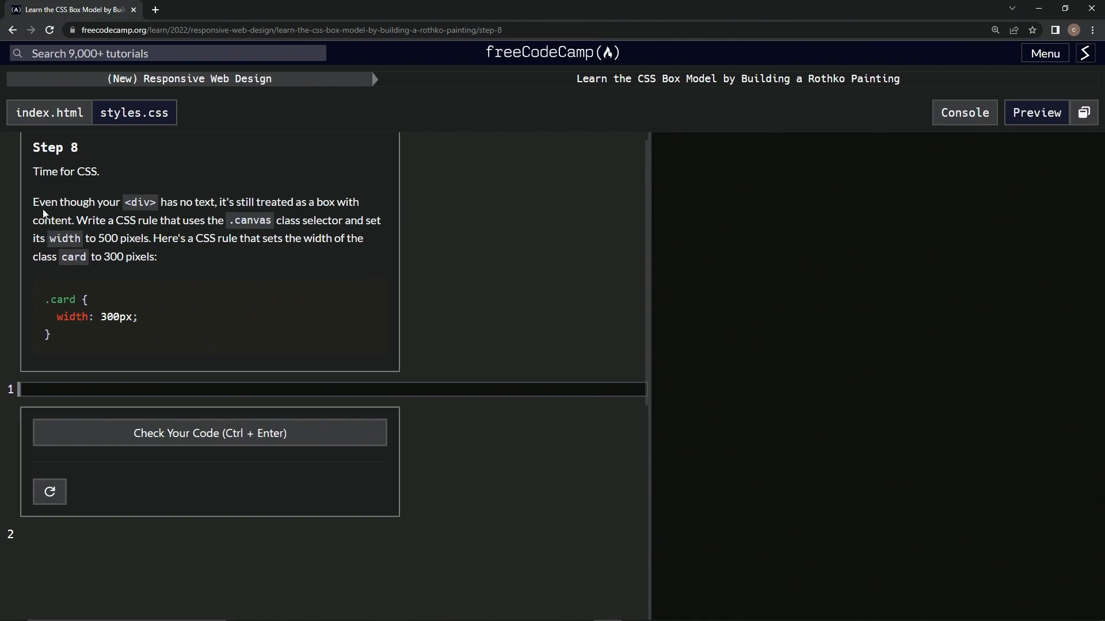
pyautogui.moveTo(169, 199)
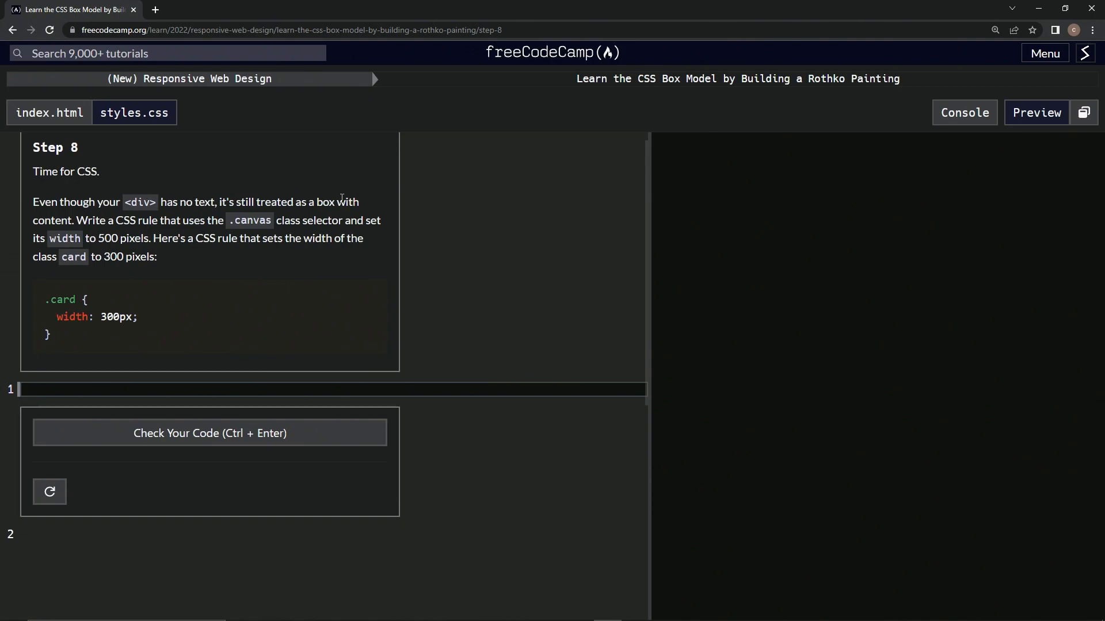
pyautogui.moveTo(120, 220)
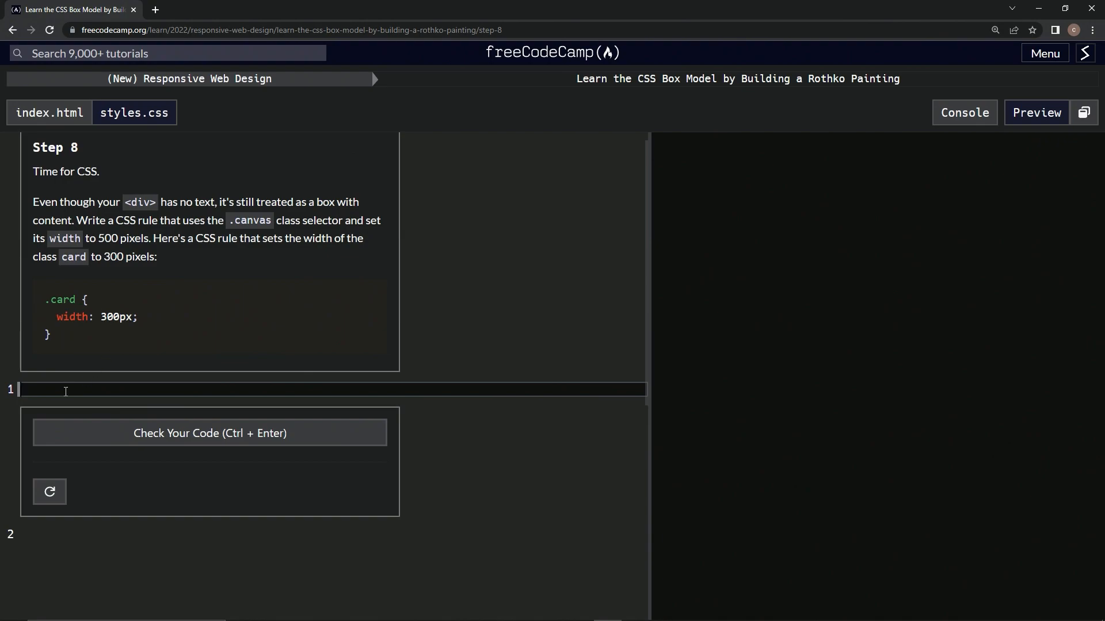
# - Write a .canvas rule in styles.css containing width: 500px; on its own line
pyautogui.write('.')
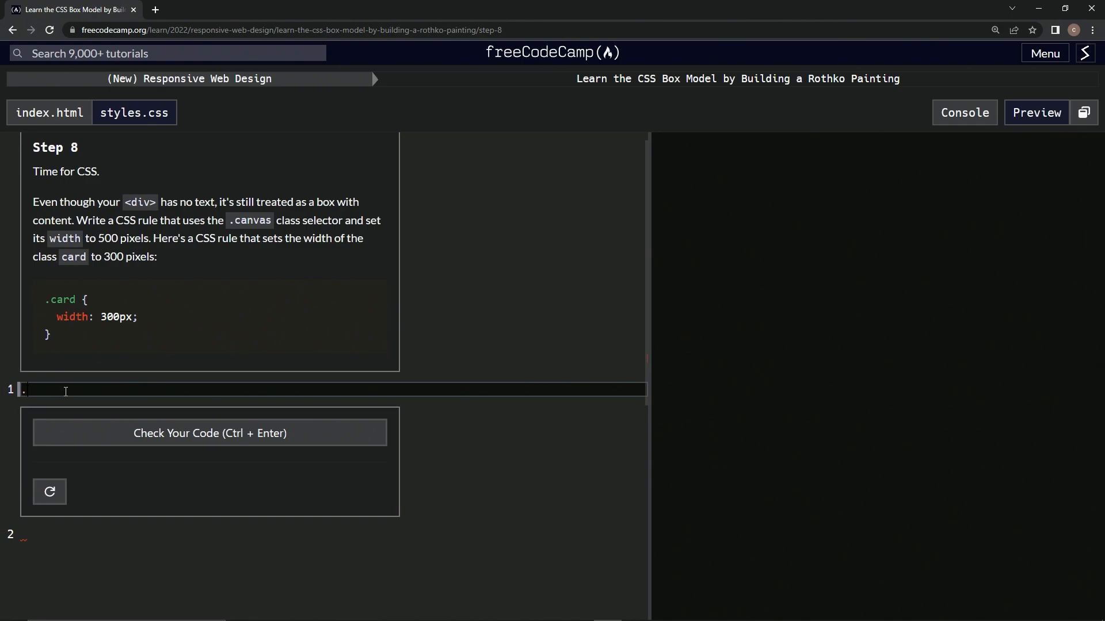
pyautogui.write('c')
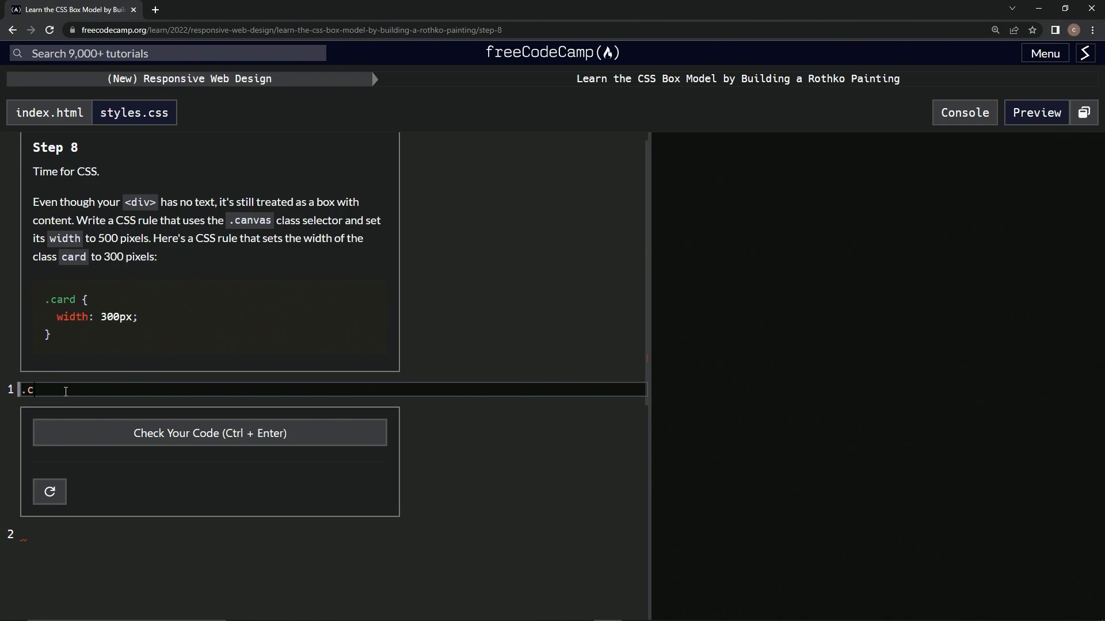
pyautogui.write('anvas')
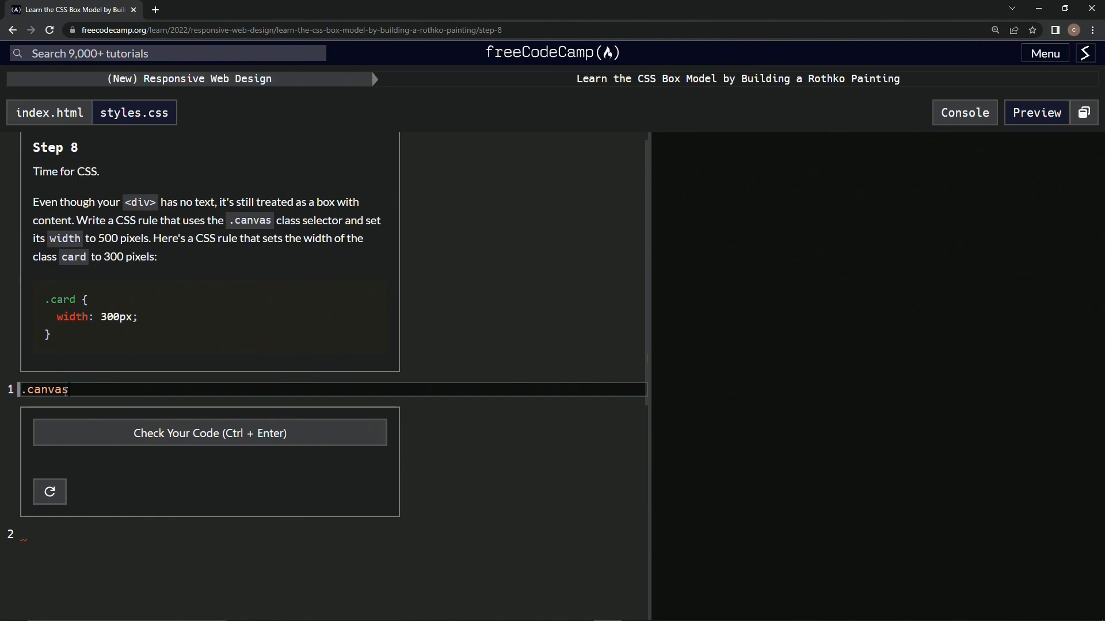
pyautogui.write('{}')
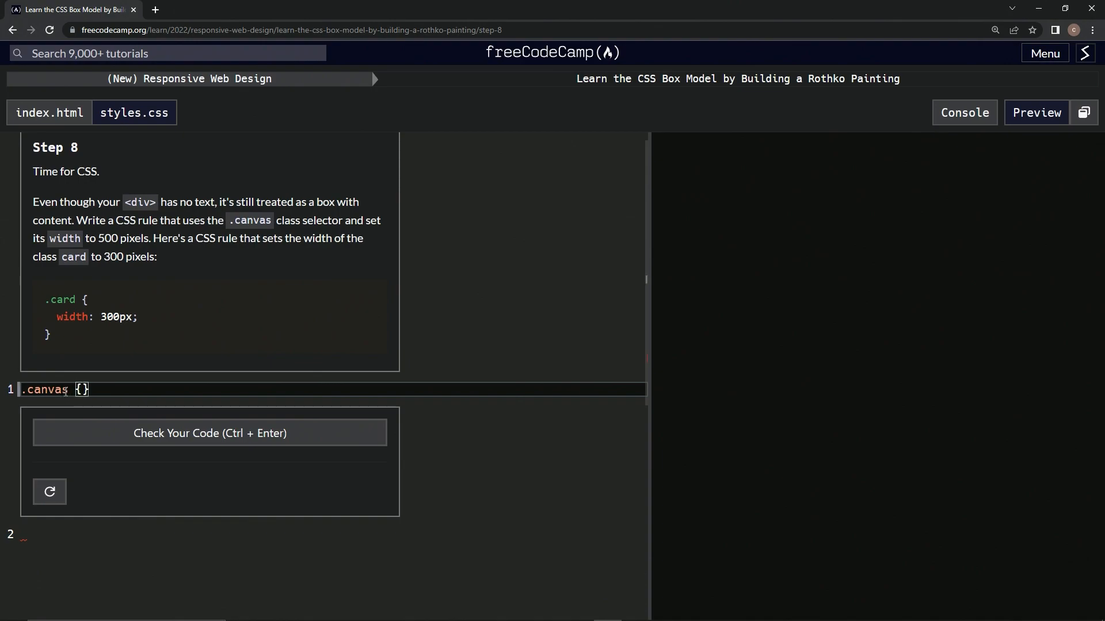
pyautogui.press('Enter')
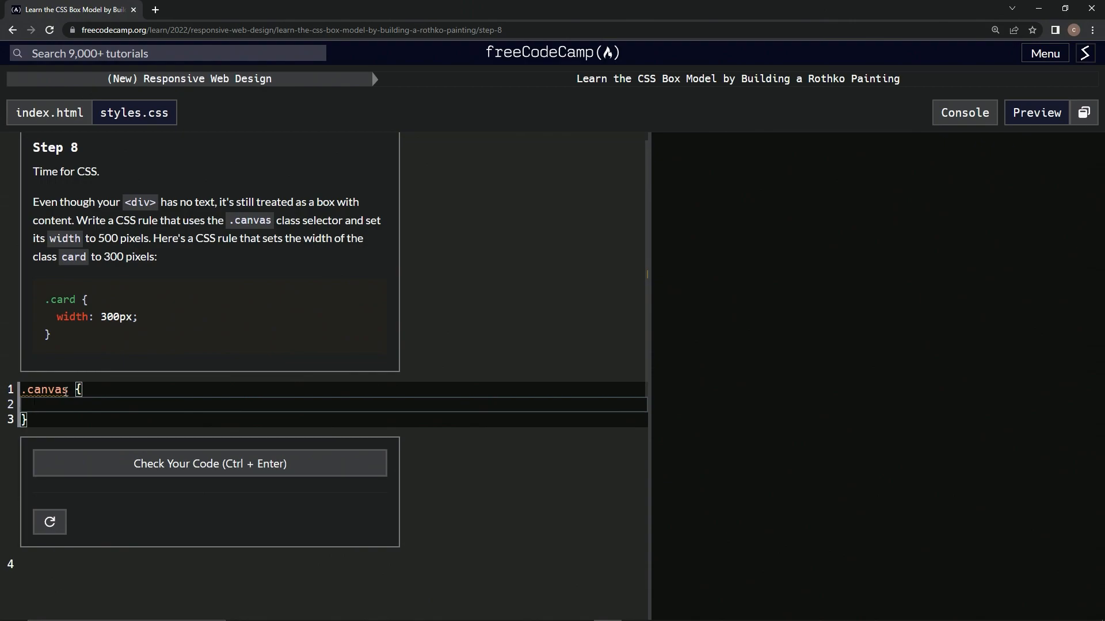
pyautogui.write('wi')
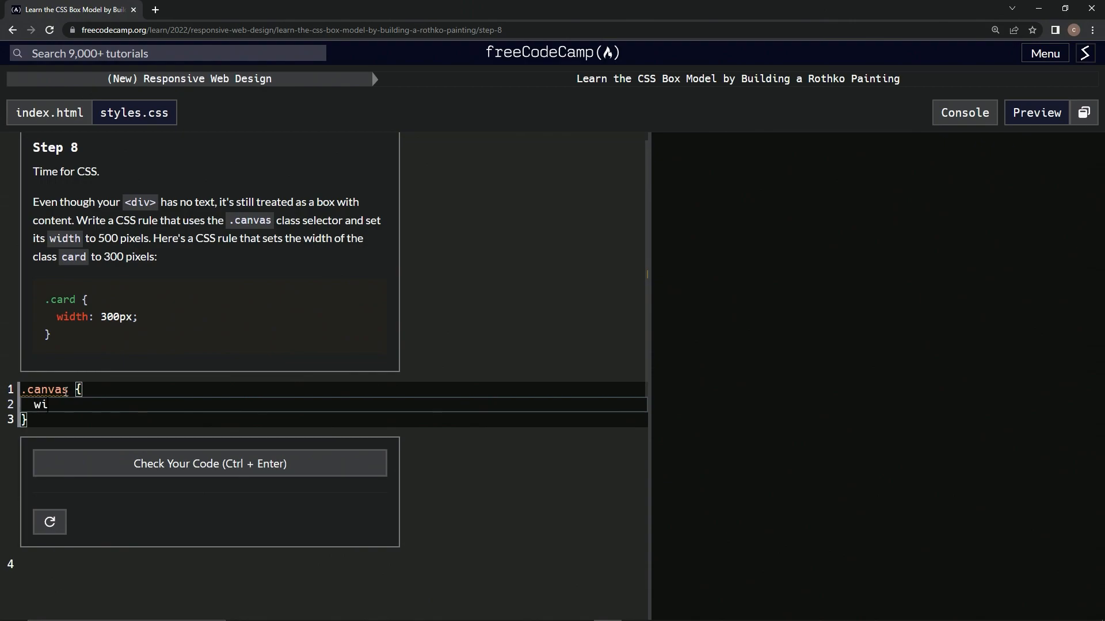
pyautogui.write('dth:')
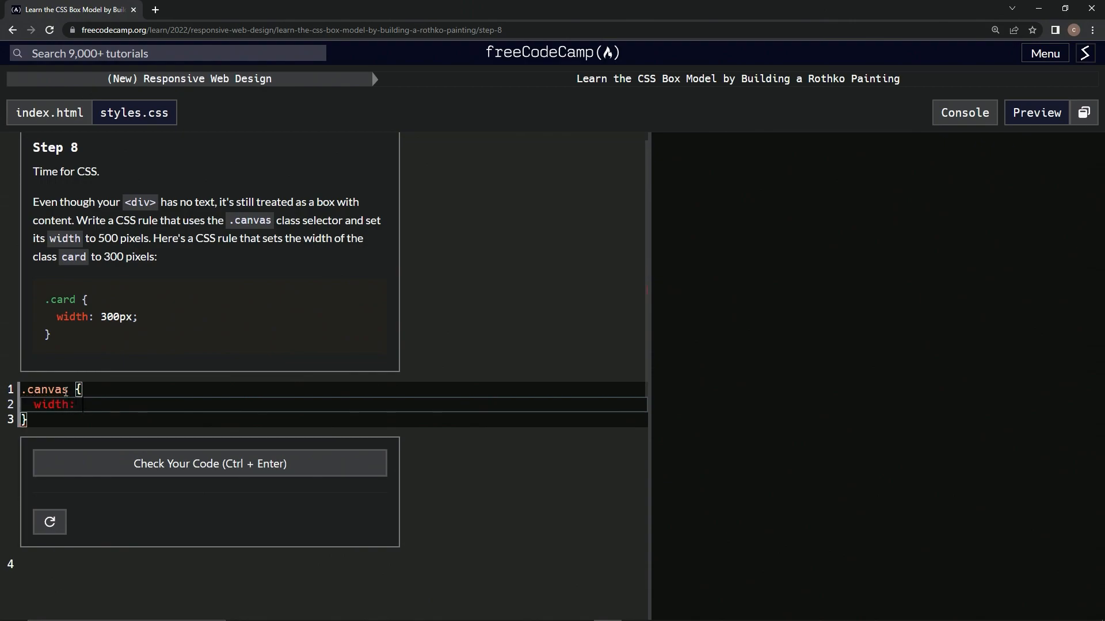
pyautogui.write('500px')
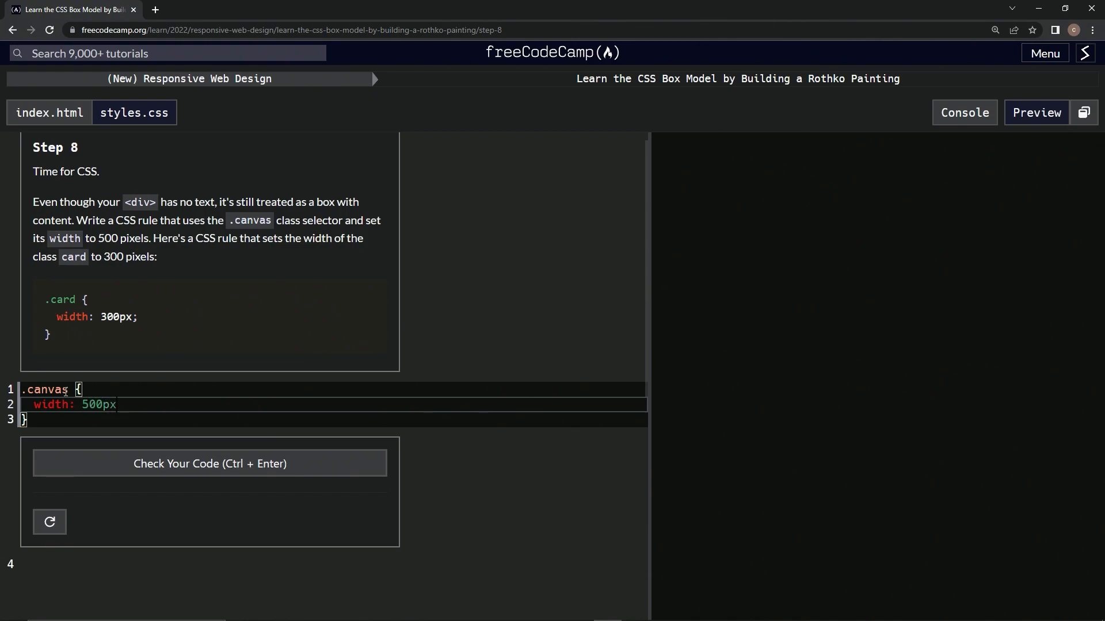
pyautogui.write(';')
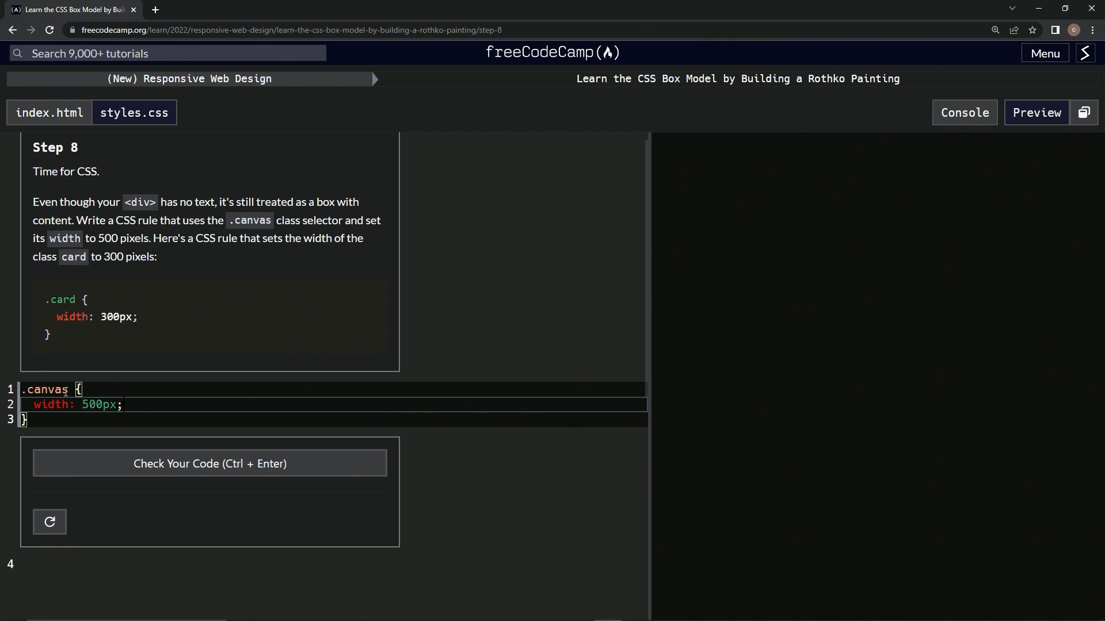
# - Check the .canvas width code, then submit it to advance to Step 9
pyautogui.click(209, 464)
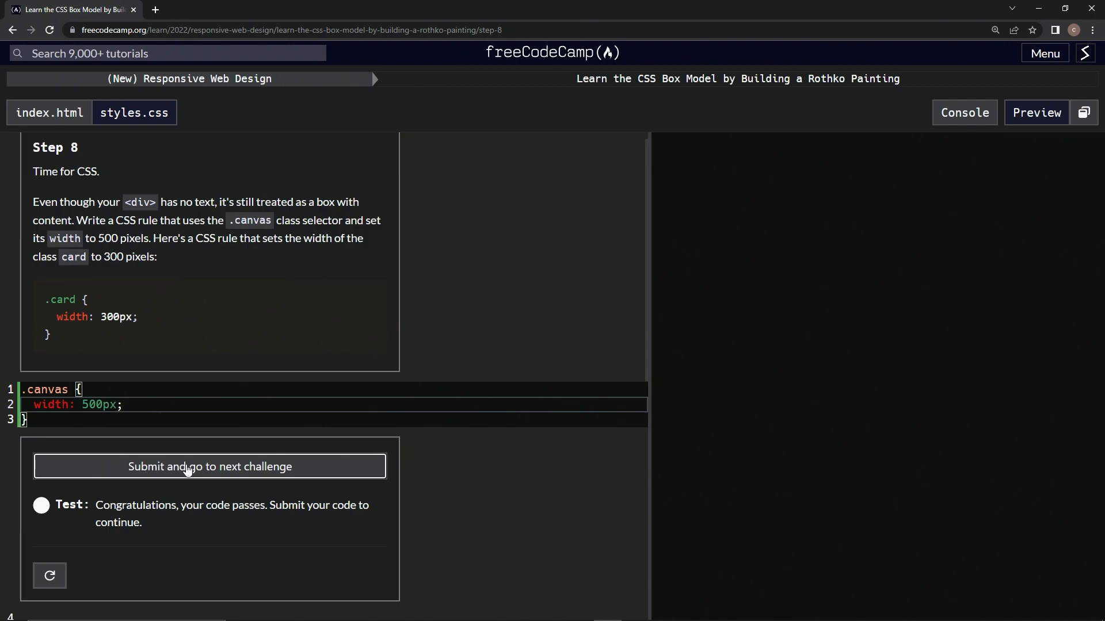
pyautogui.click(210, 466)
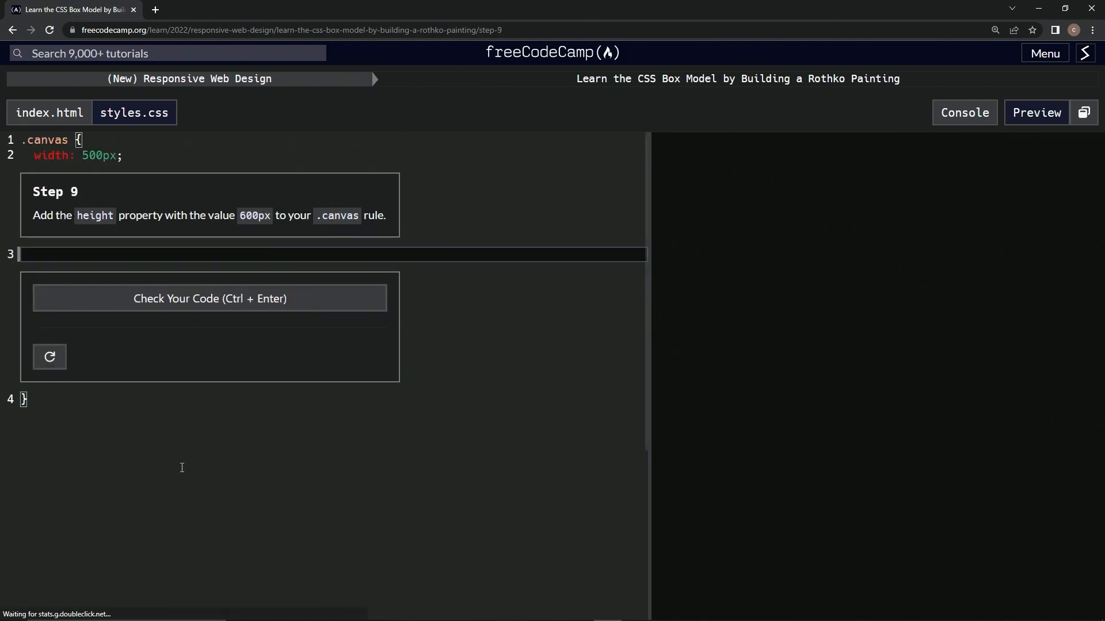